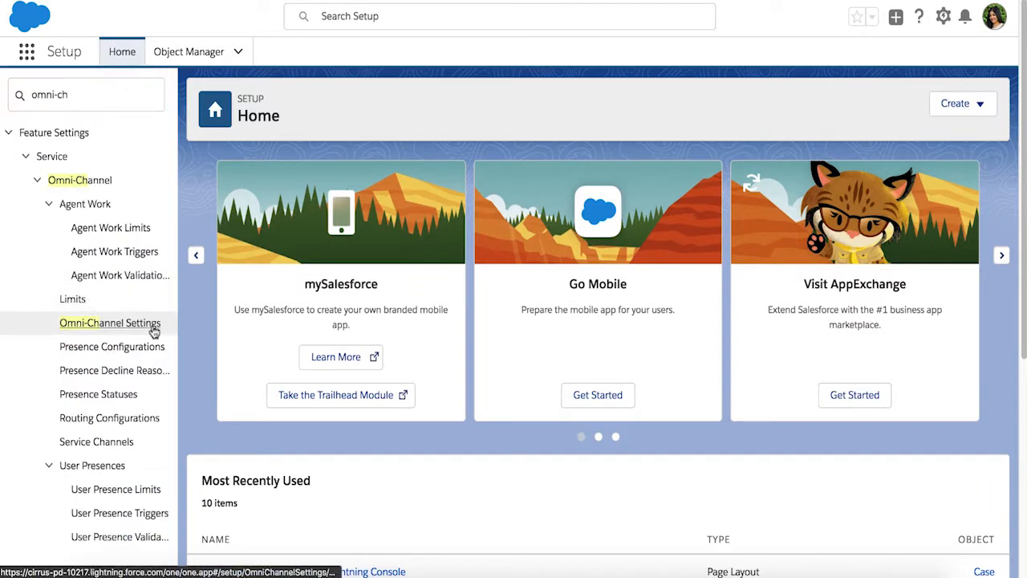
Enable Omni-Channel and Use Skills-Based Routing in Omni-Channel Settings, and save
{"action": "left_click", "coordinate": [109, 323]}
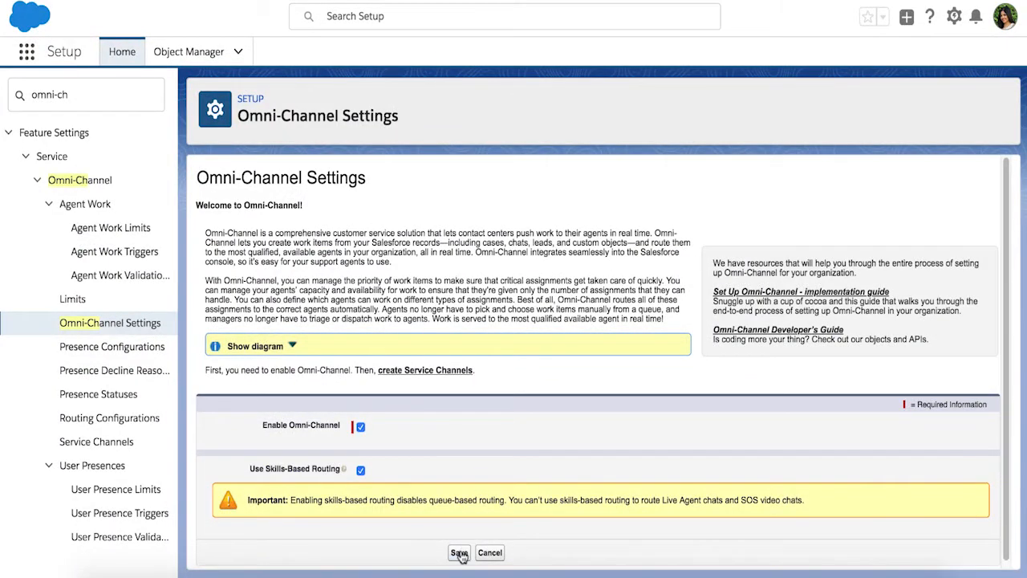
{"action": "left_click", "coordinate": [459, 553]}
{"action": "type", "text": "skills"}
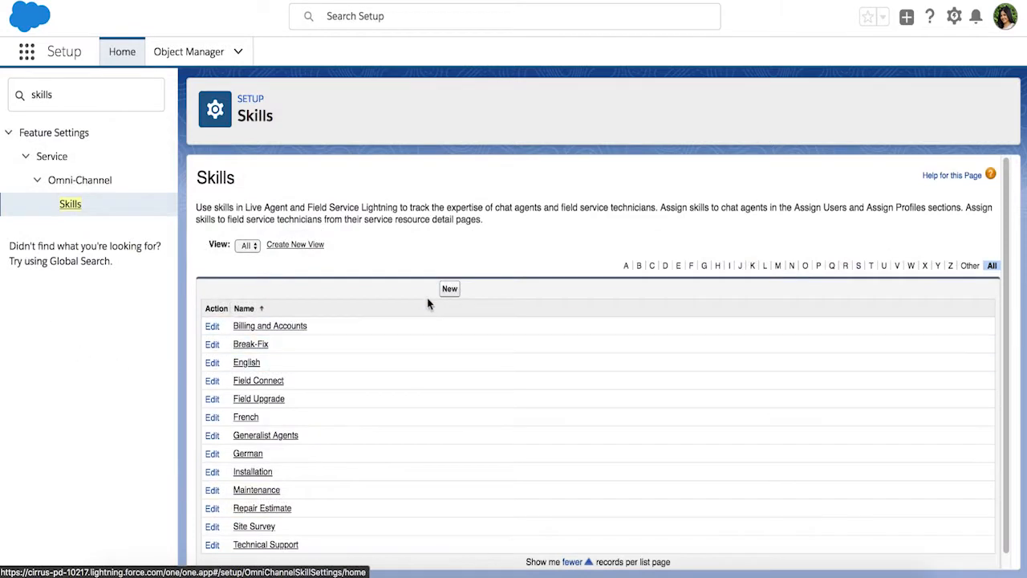
Create a new skill and enter 'Spanish' as its name
{"action": "left_click", "coordinate": [450, 288]}
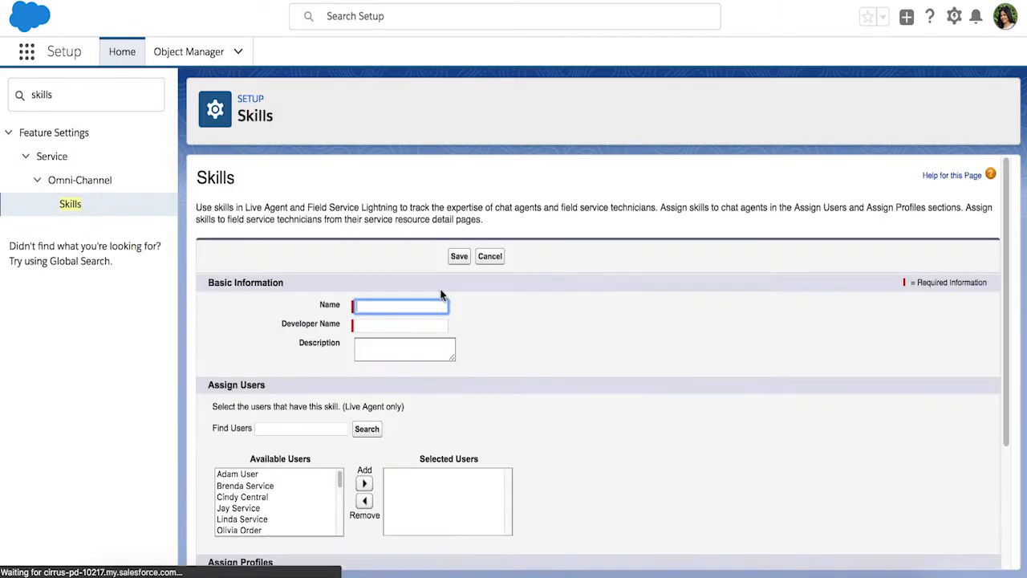
{"action": "type", "text": "Spanis"}
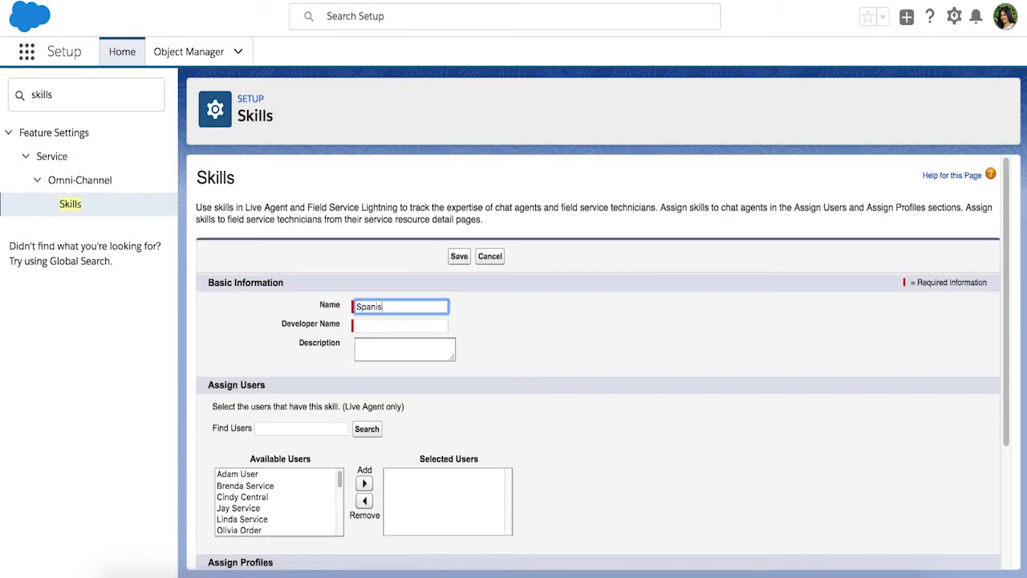
{"action": "type", "text": "Sp"}
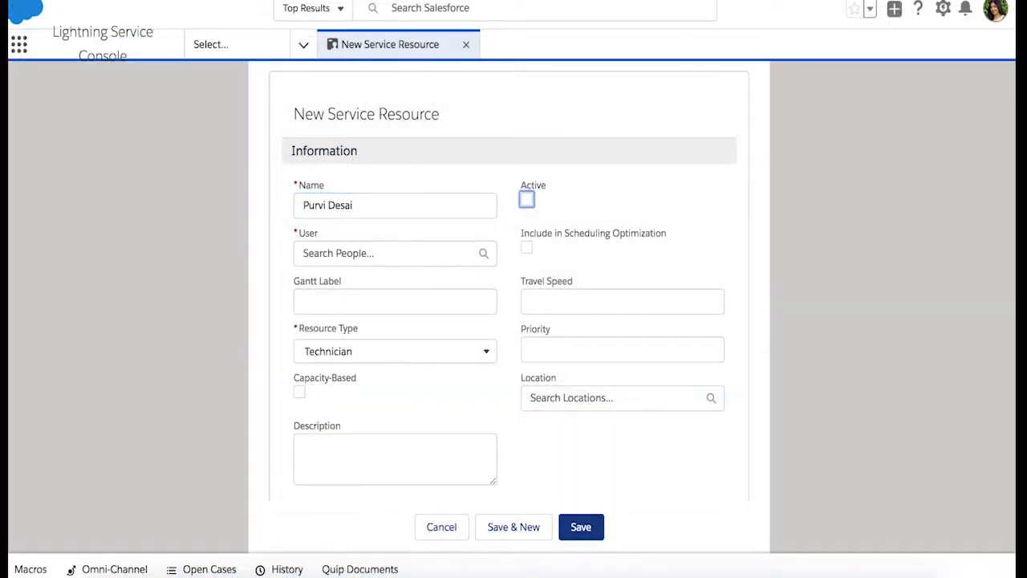
{"action": "left_click", "coordinate": [526, 199]}
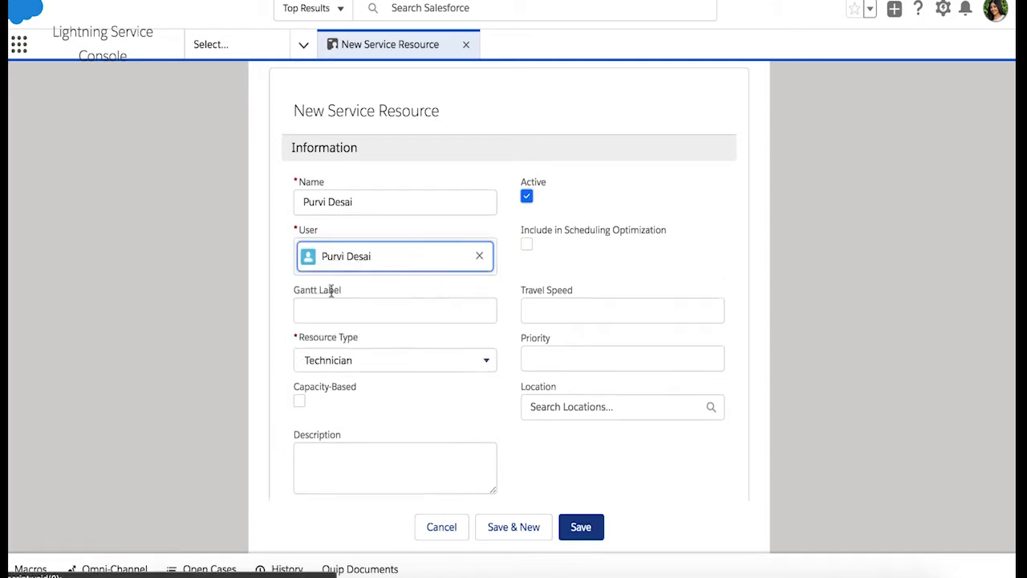
{"action": "left_click", "coordinate": [394, 360]}
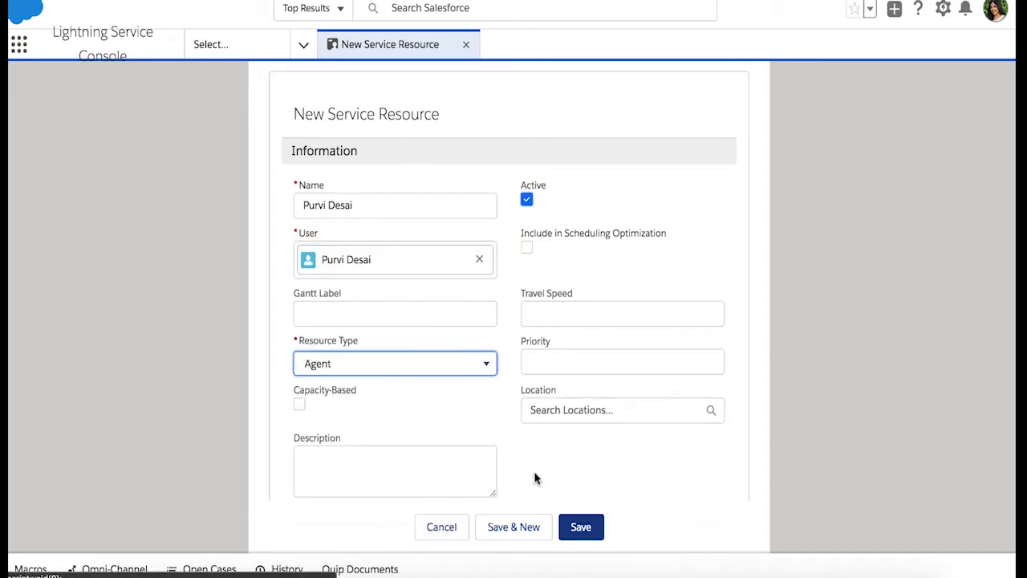
{"action": "left_click", "coordinate": [581, 526]}
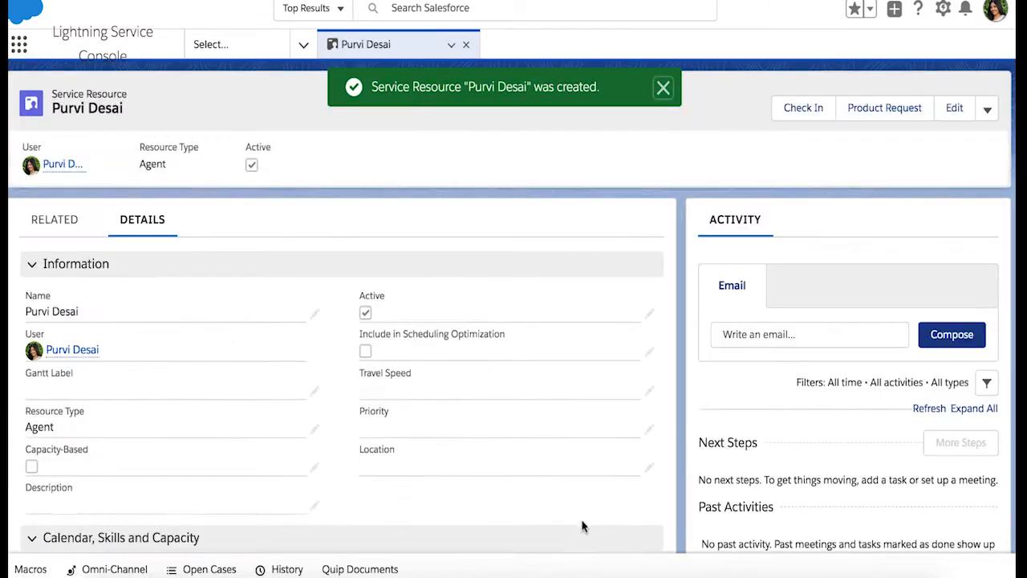
{"action": "left_click", "coordinate": [55, 219]}
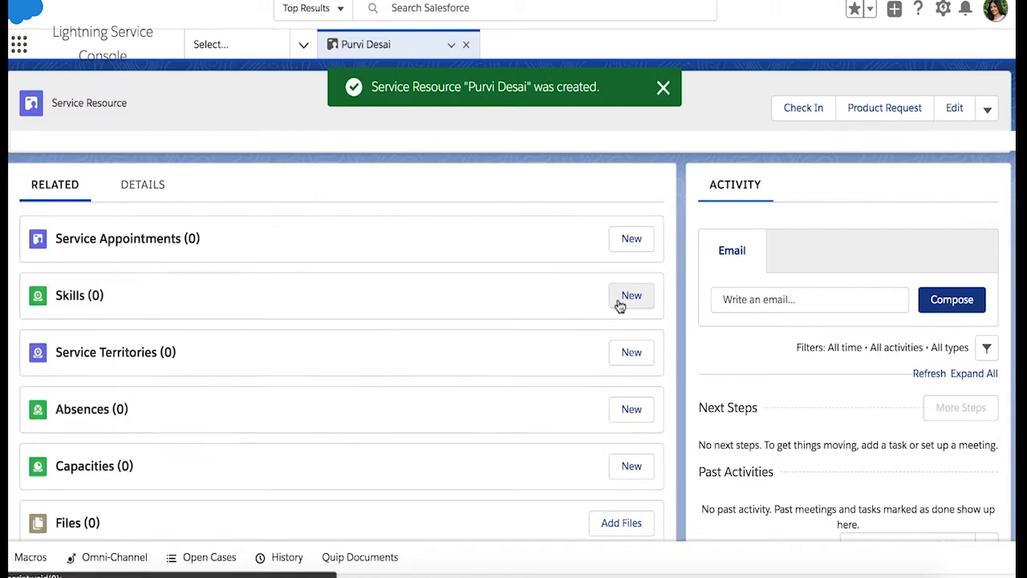
{"action": "left_click", "coordinate": [631, 295]}
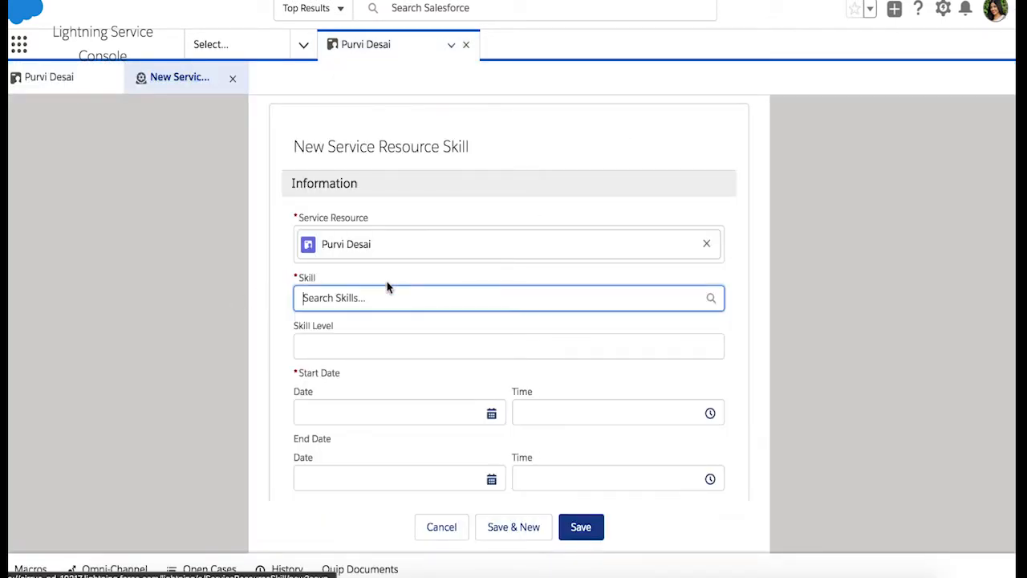
{"action": "left_click", "coordinate": [509, 298]}
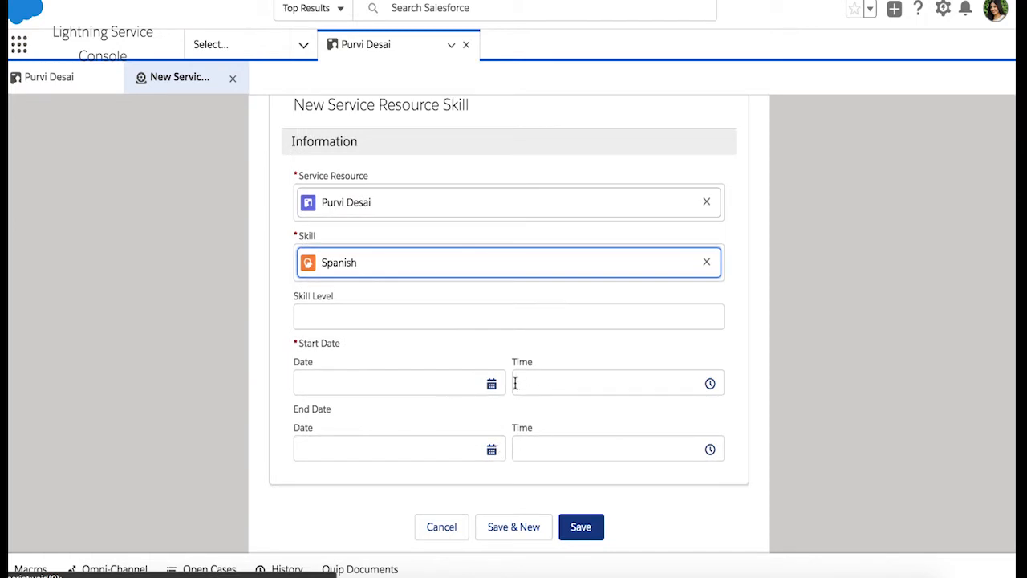
{"action": "left_click", "coordinate": [580, 526]}
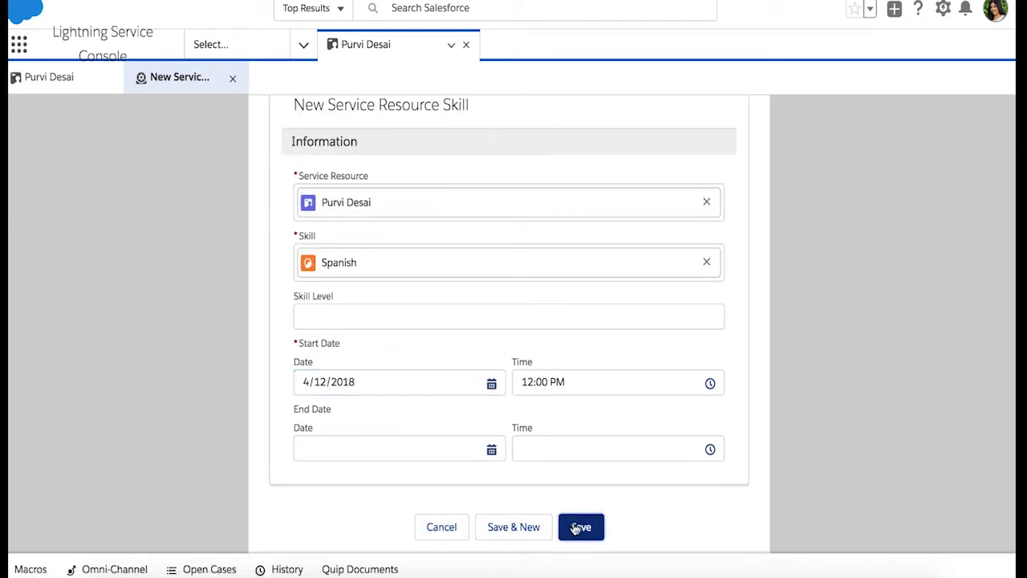
{"action": "left_click", "coordinate": [580, 526]}
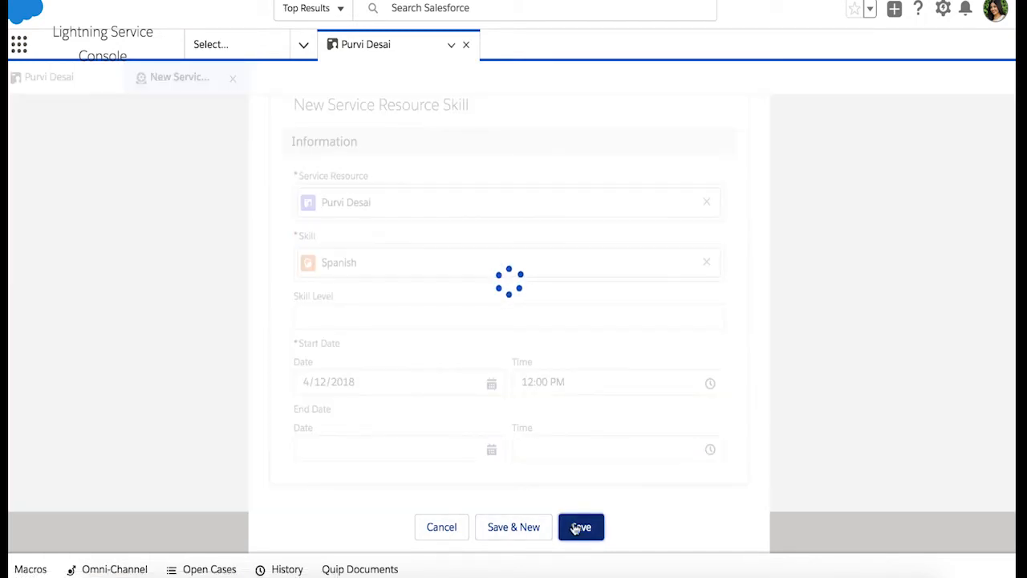
{"action": "left_click", "coordinate": [581, 527]}
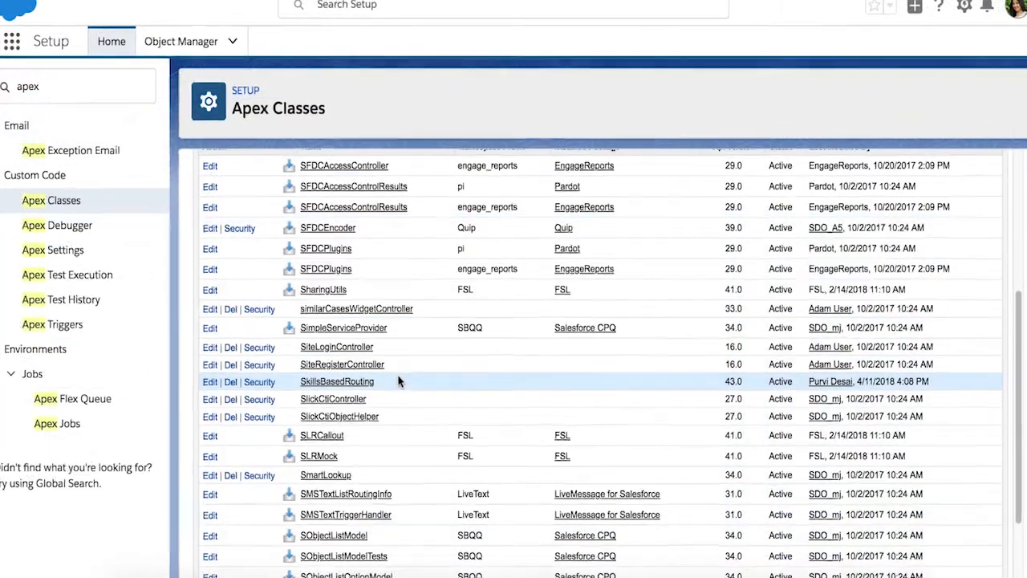
Open the SkillsBasedRouting Apex class and scroll through its Class Body
{"action": "left_click", "coordinate": [337, 381]}
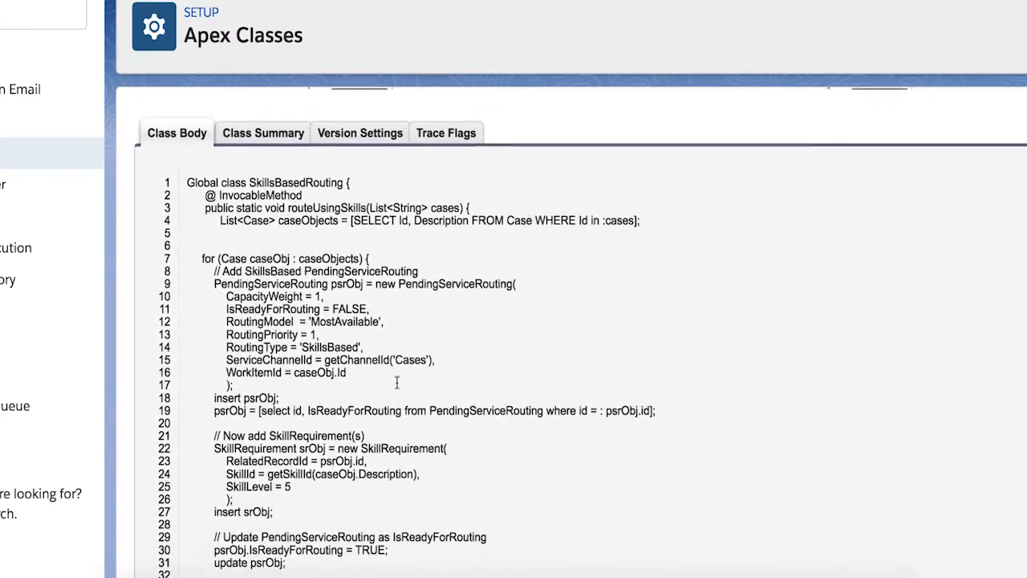
{"action": "scroll", "scroll_direction": "down", "scroll_amount": 3}
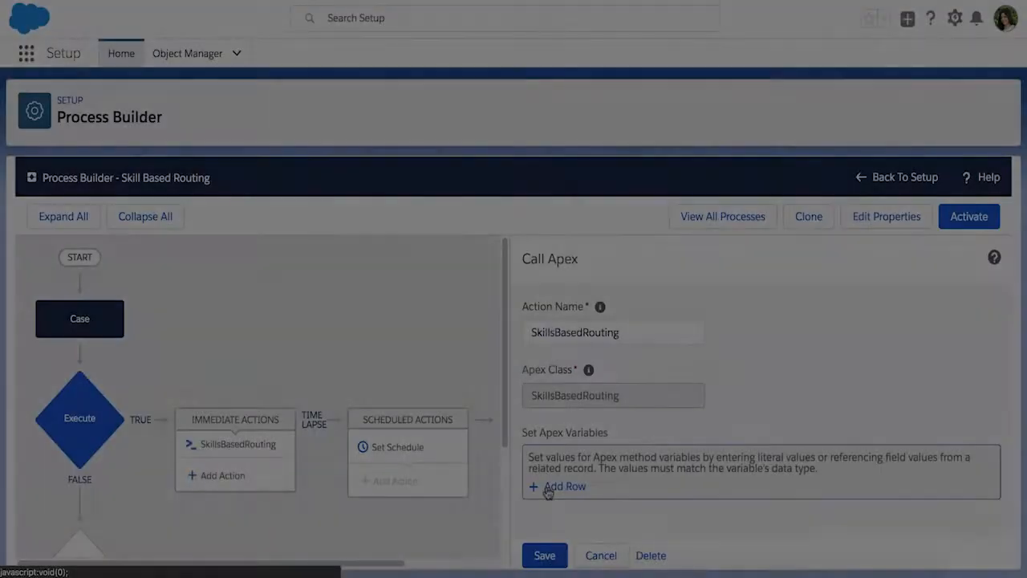
Add a Set Apex Variables row to the SkillsBasedRouting Call Apex action
{"action": "left_click", "coordinate": [564, 486]}
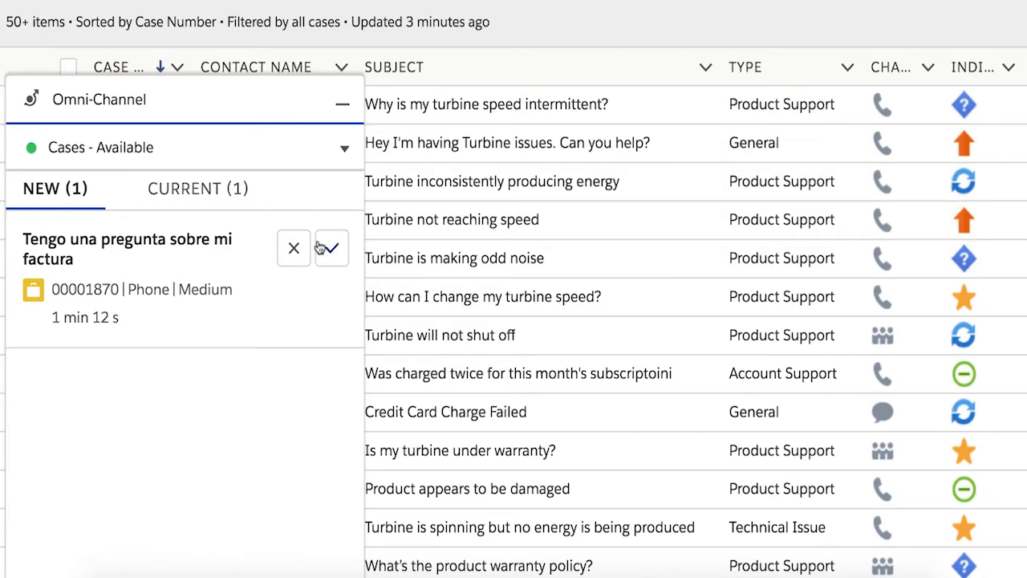
Transfer case 00001869 to a skill set with French added and Spanish removed
{"action": "left_click", "coordinate": [197, 189]}
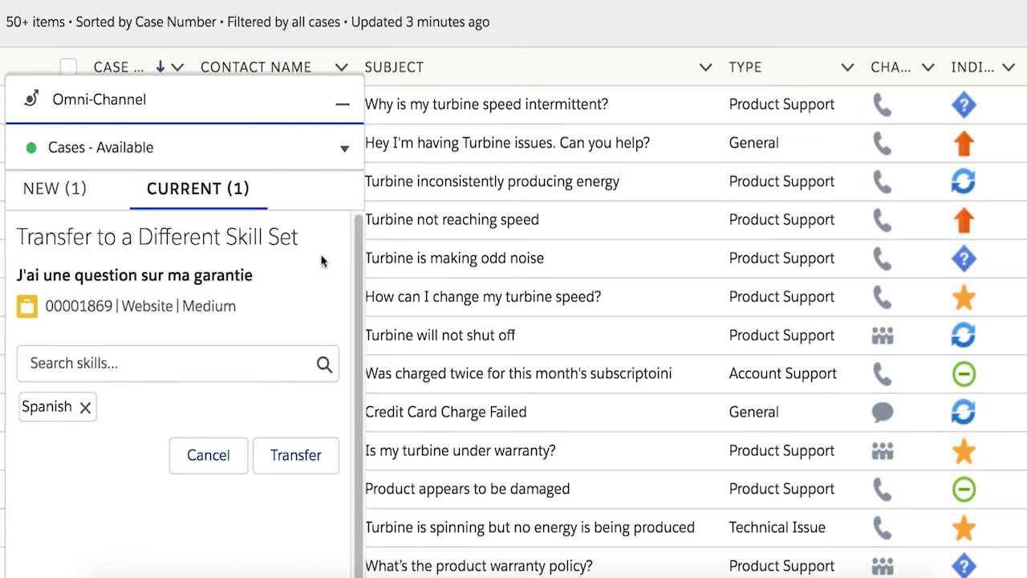
{"action": "left_click", "coordinate": [161, 363]}
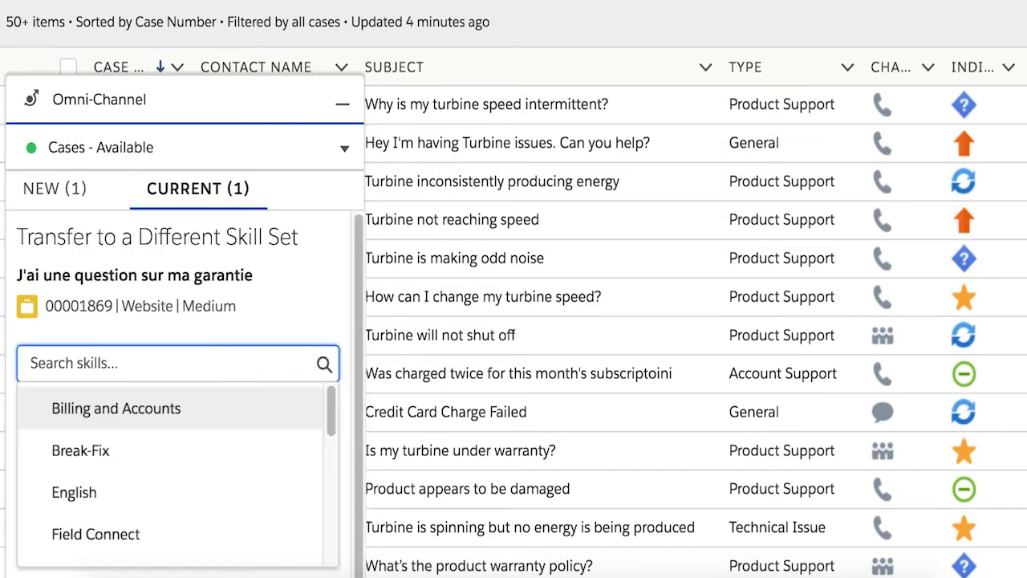
{"action": "type", "text": "french"}
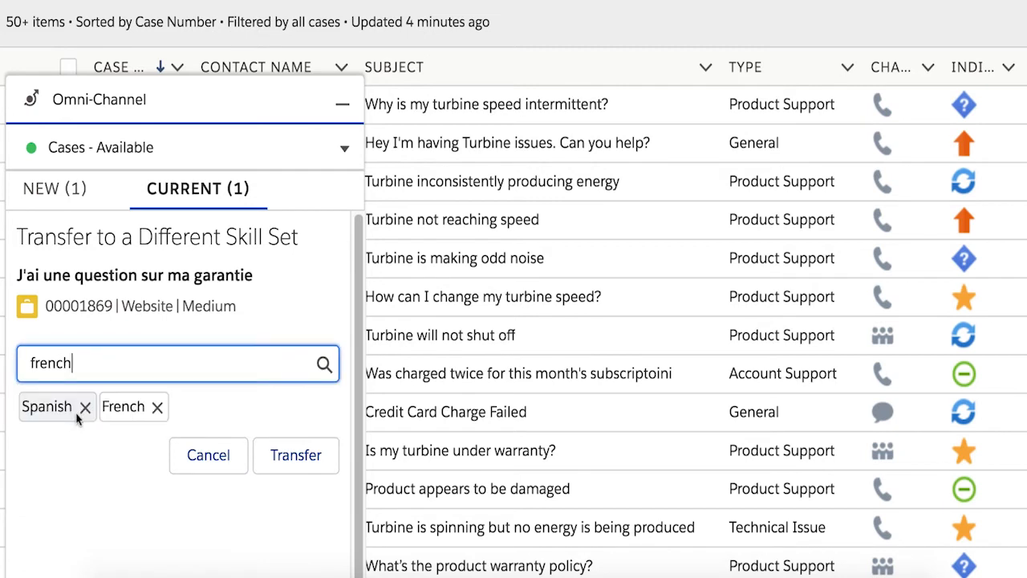
{"action": "left_click", "coordinate": [295, 455]}
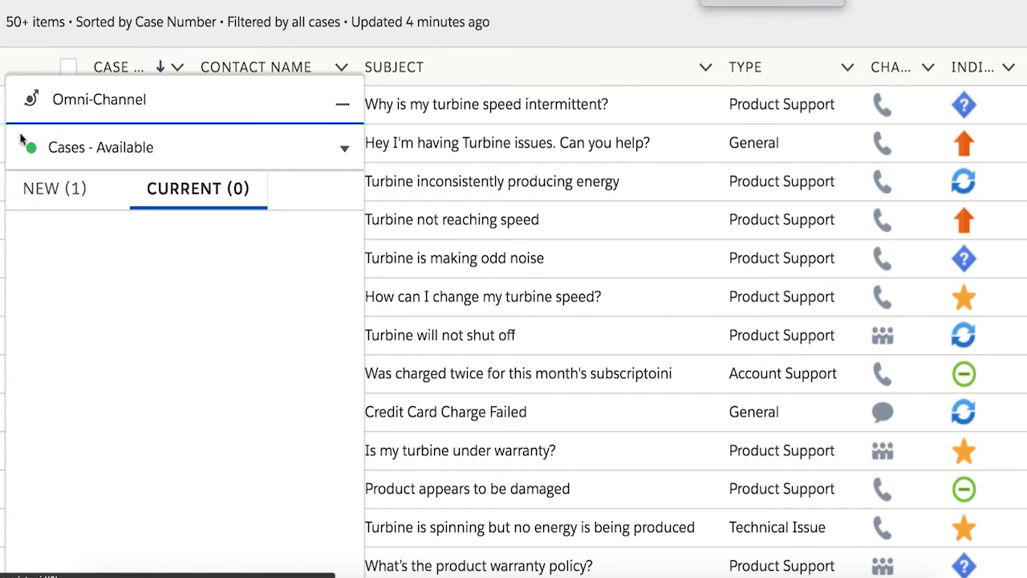
{"action": "mouse_move", "coordinate": [66, 193]}
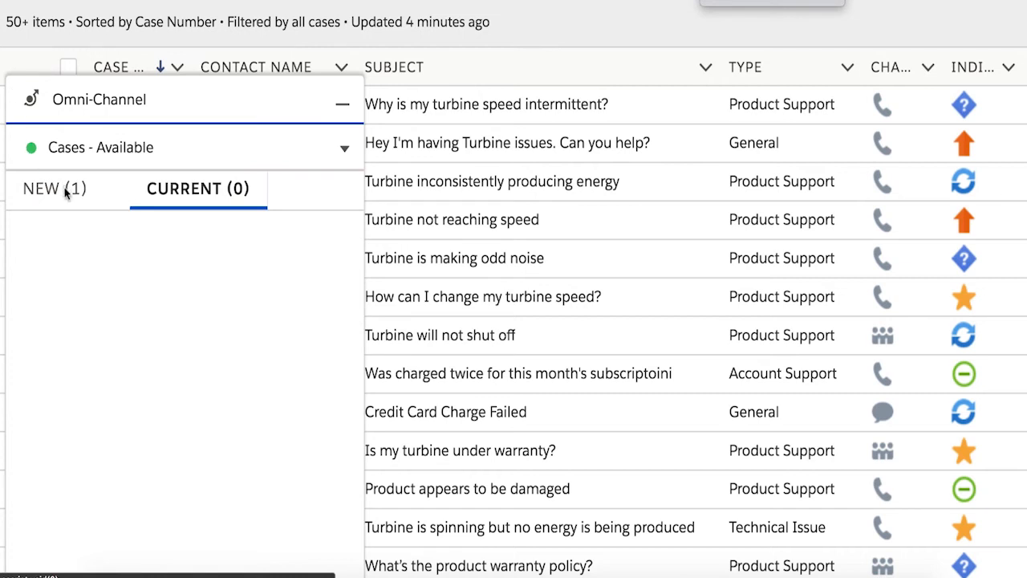
{"action": "left_click", "coordinate": [54, 188]}
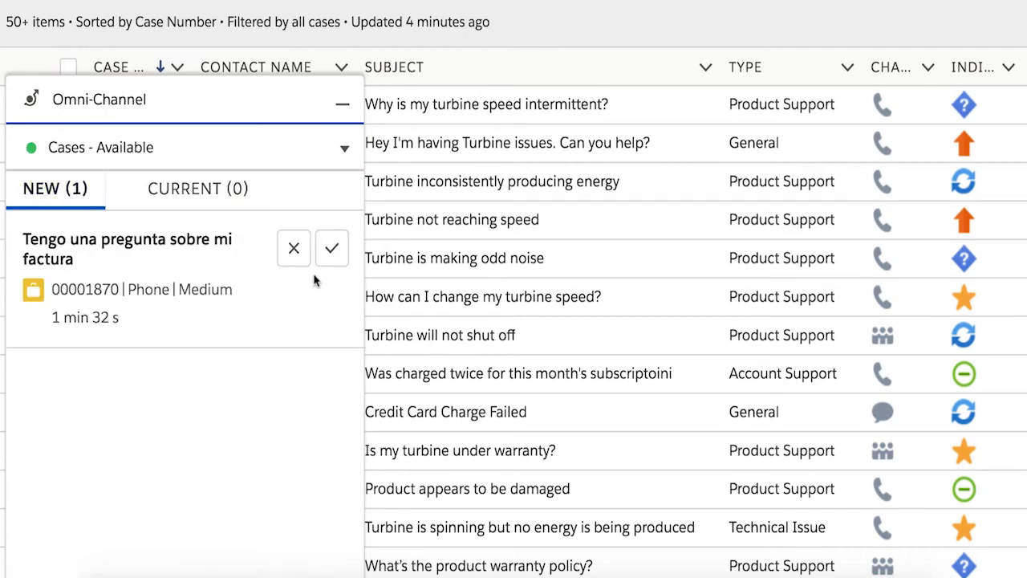